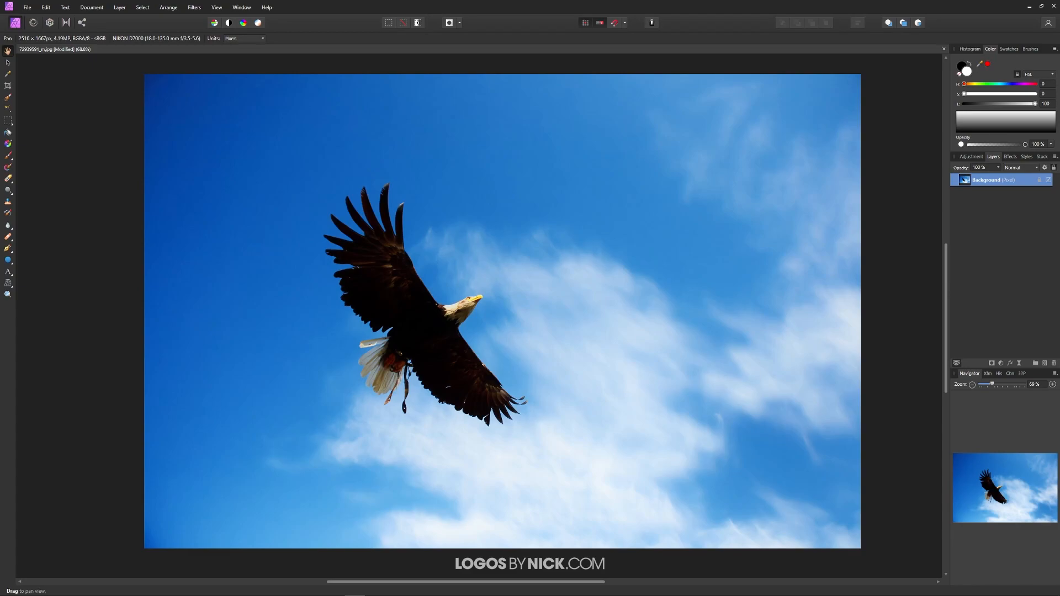
mouse_move(503, 212)
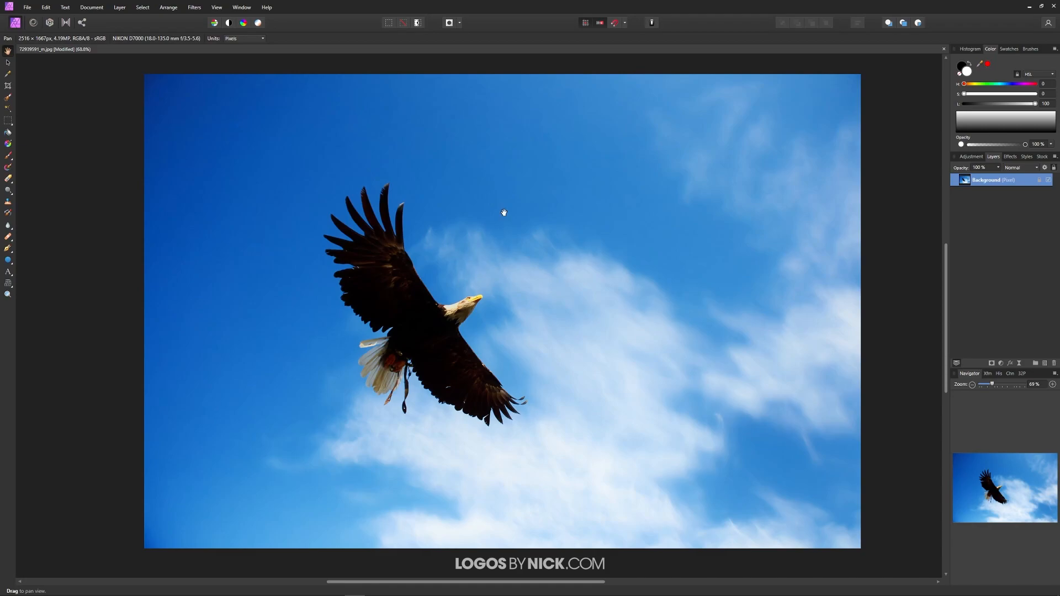
mouse_move(543, 473)
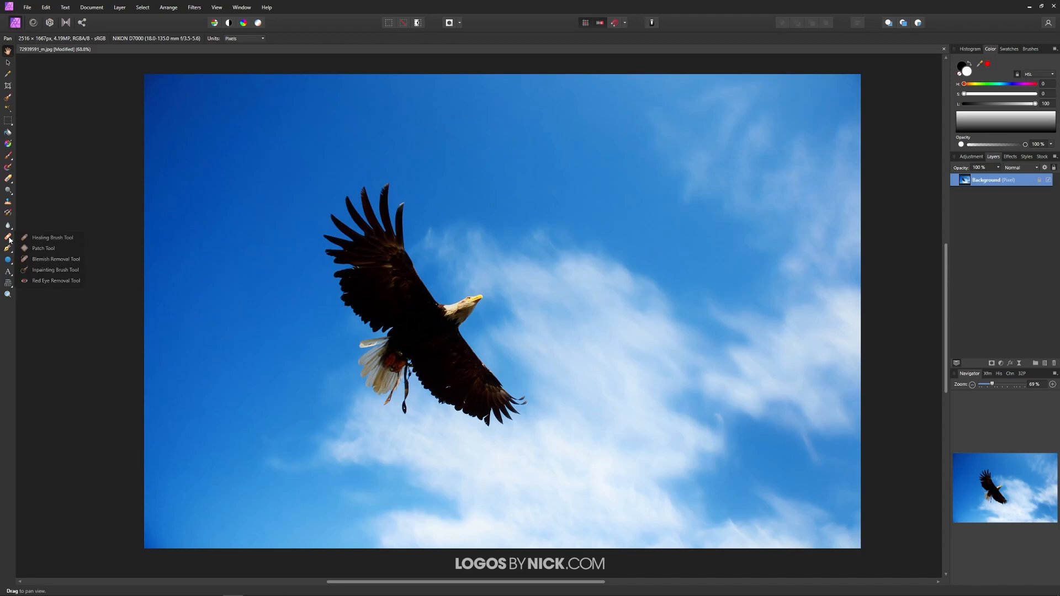
mouse_move(55, 270)
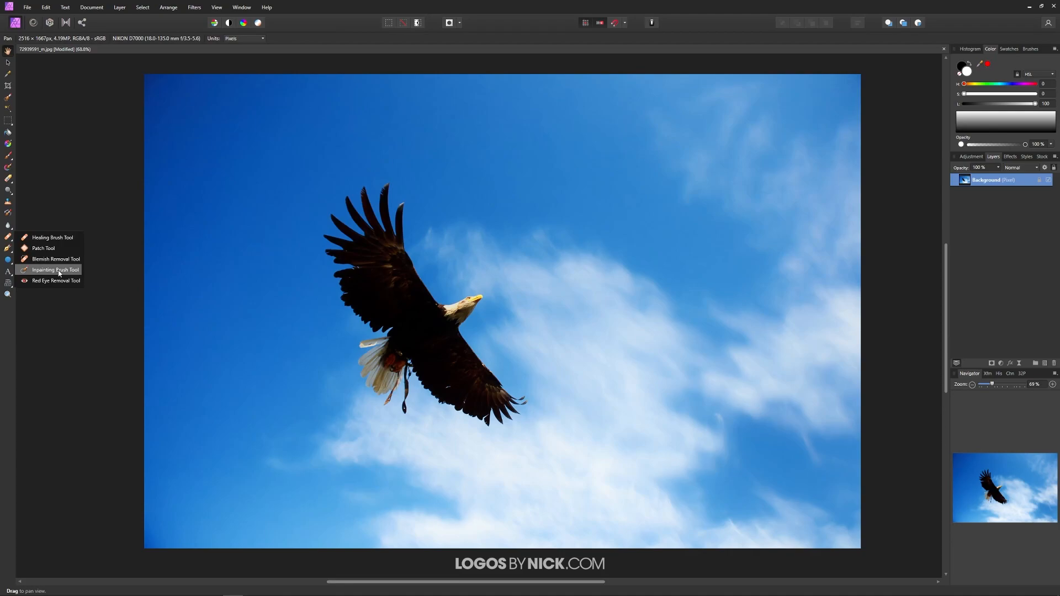
Select the Inpainting Brush Tool from the Healing Brush flyout
left_click(55, 270)
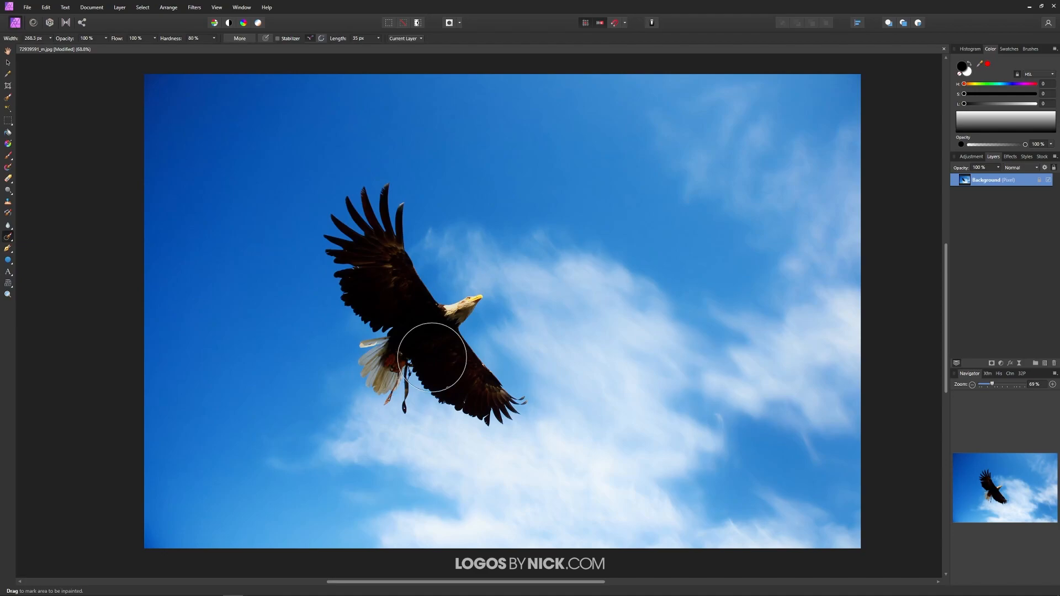
Zoom in on the eagle and narrow the brush width to about 67 px
scroll("up", 3)
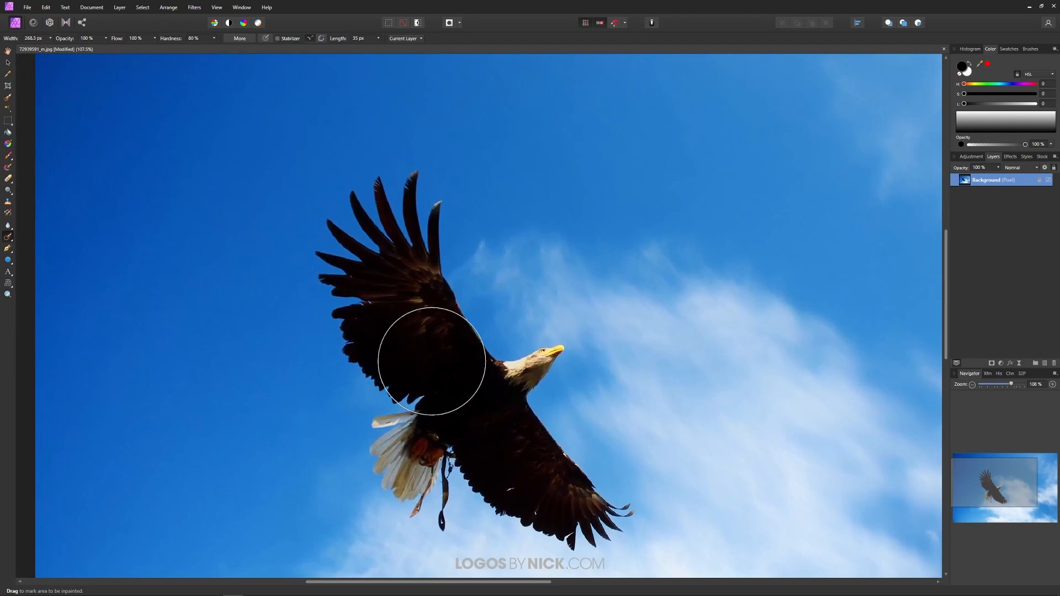
scroll("up", 3)
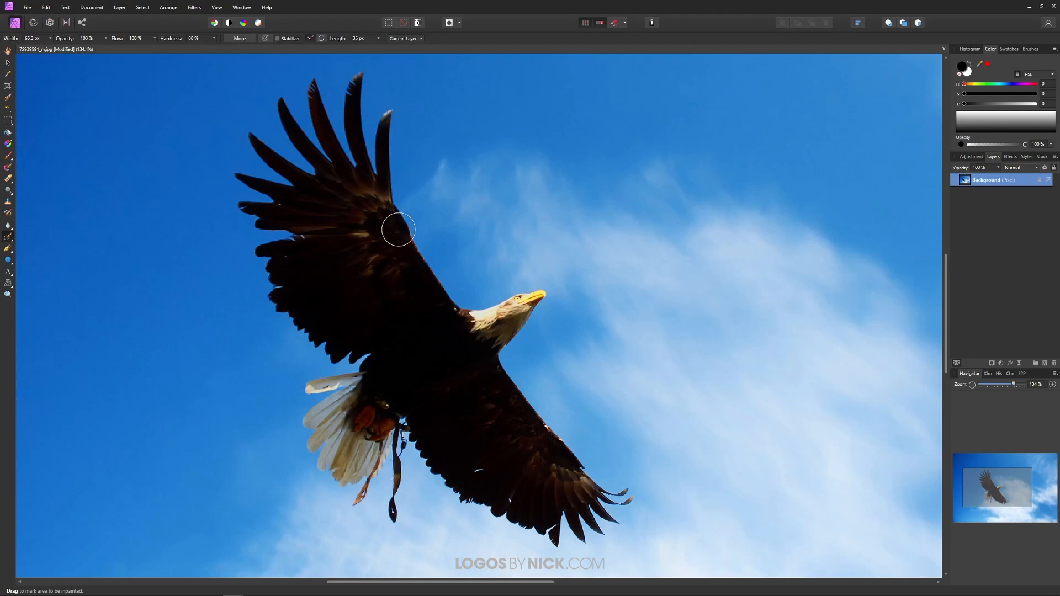
mouse_move(383, 280)
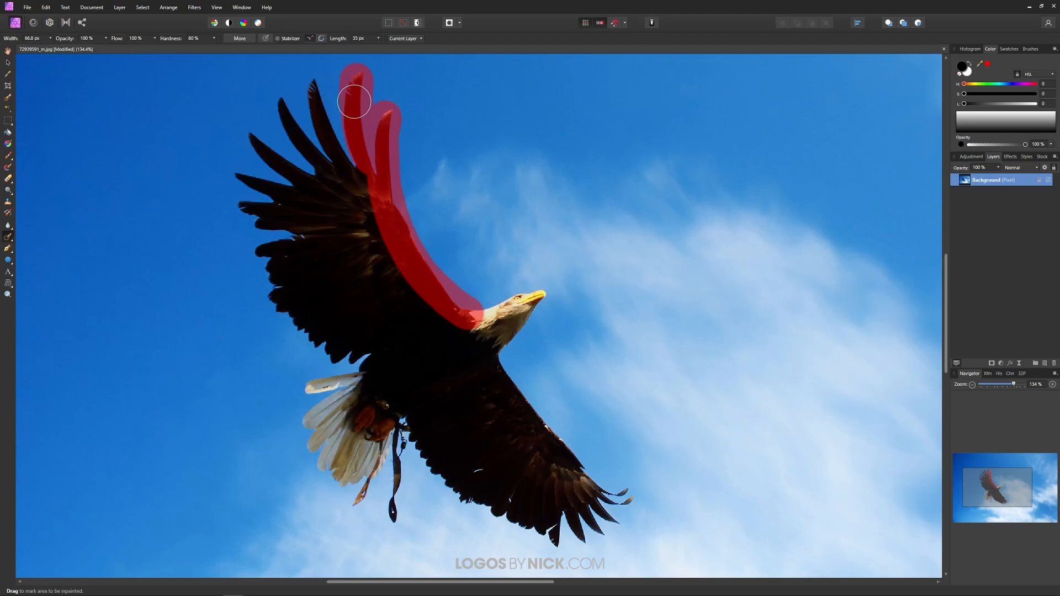
Paint inpainting marks over the eagle's wing and body, filling them with sky
left_click_drag(354, 102, 244, 177)
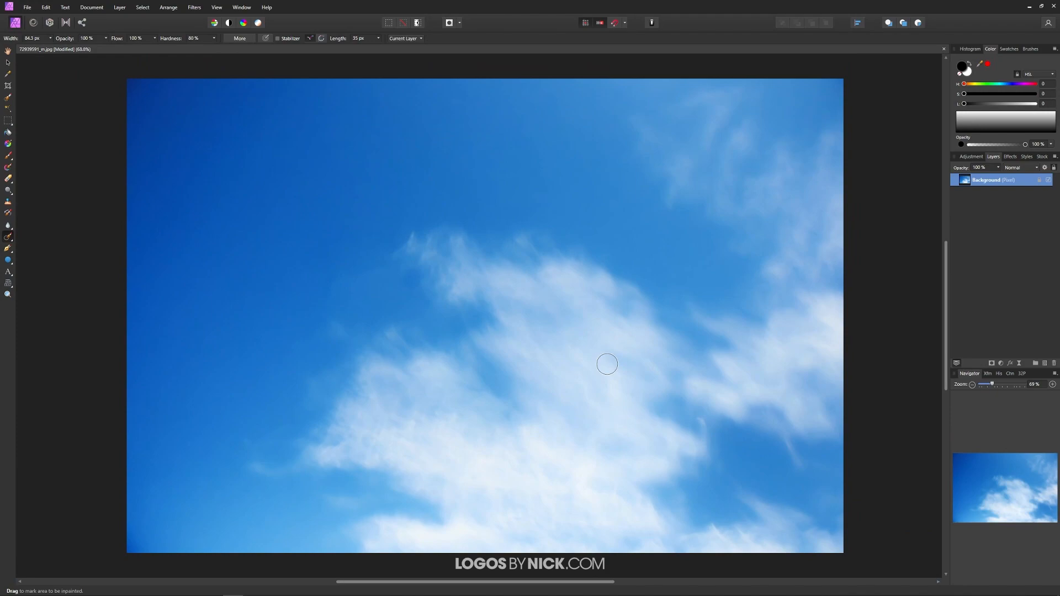
mouse_move(349, 249)
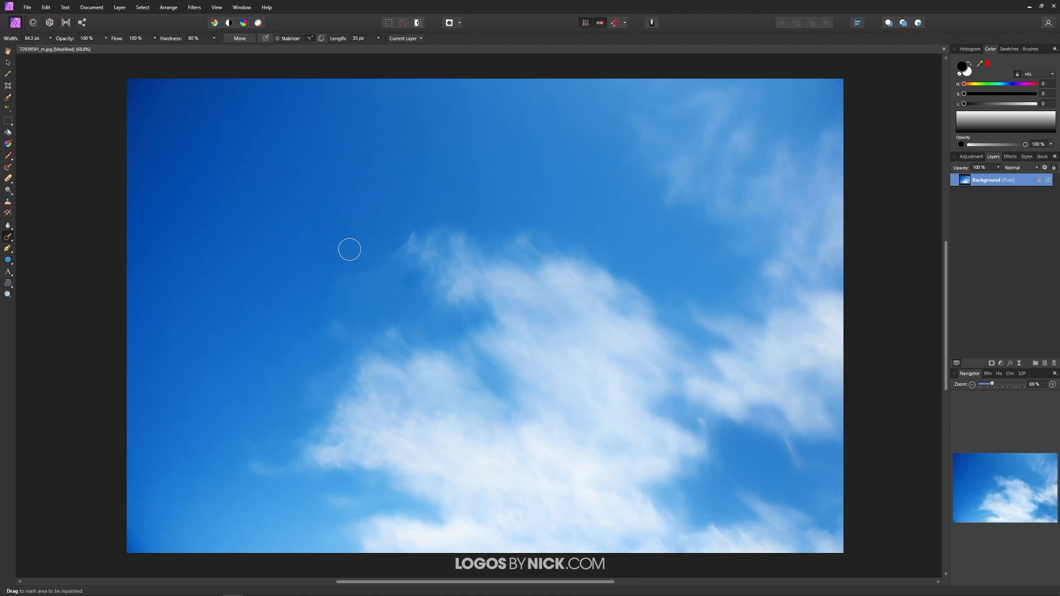